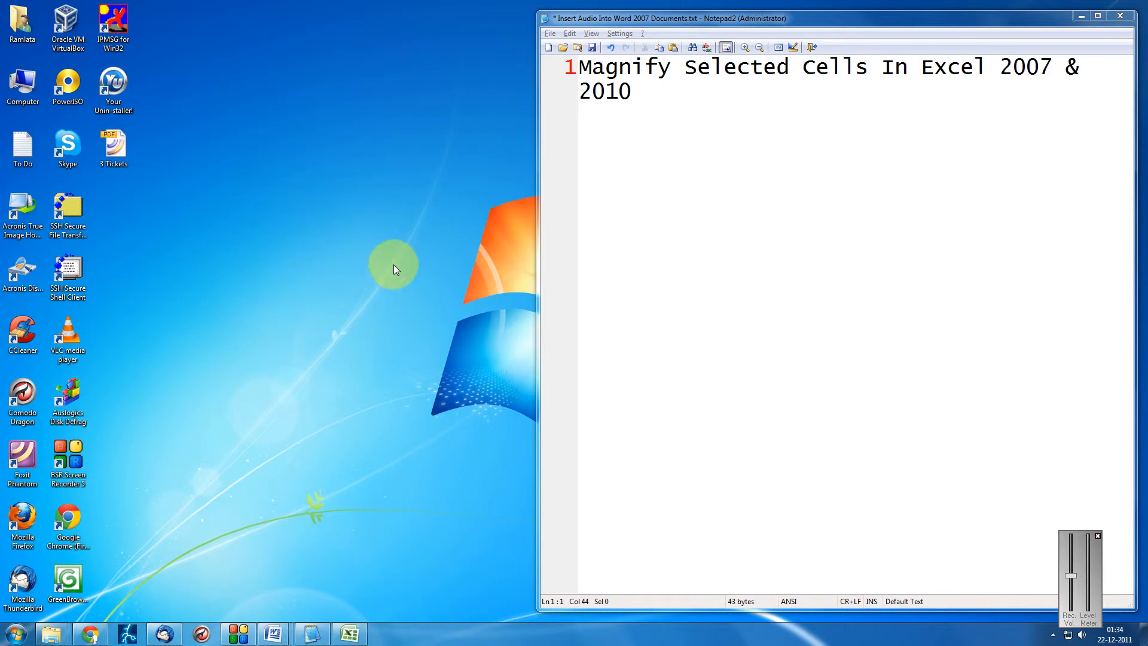
Bring the Excel sample sales workbook back from the taskbar
{"action": "left_click", "coordinate": [350, 633]}
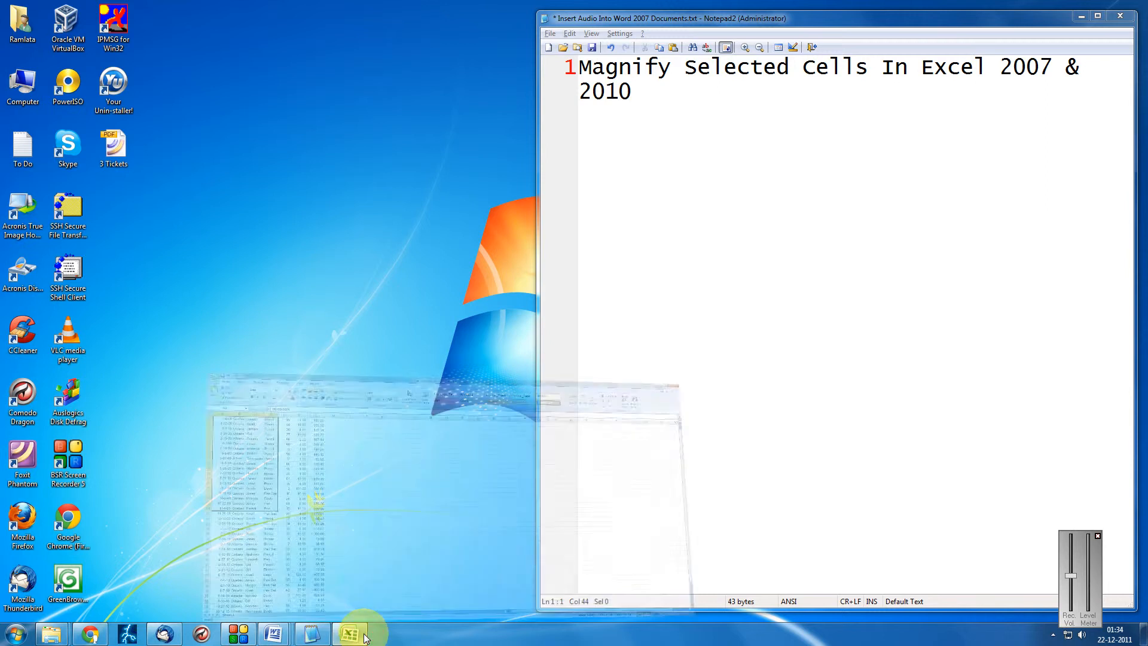
Restore the SampleDataExcel workbook so the order data fills the screen
{"action": "left_click", "coordinate": [350, 633]}
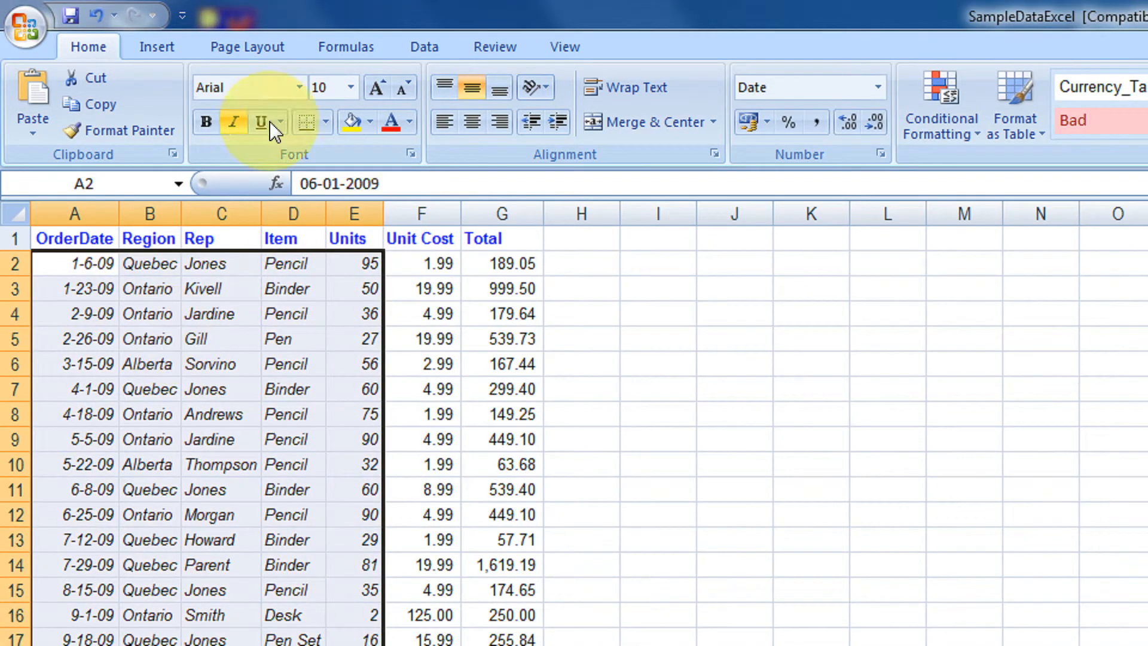
Zoom the sales sheet in to a larger magnification from the View tab
{"action": "left_click", "coordinate": [564, 46]}
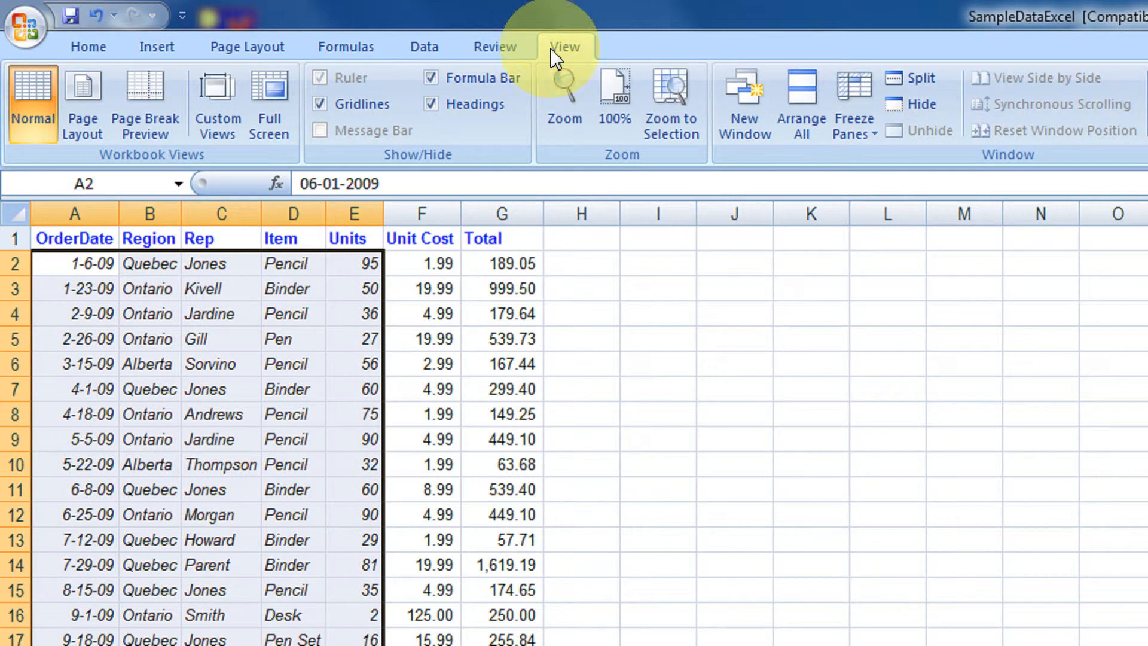
{"action": "left_click", "coordinate": [564, 99]}
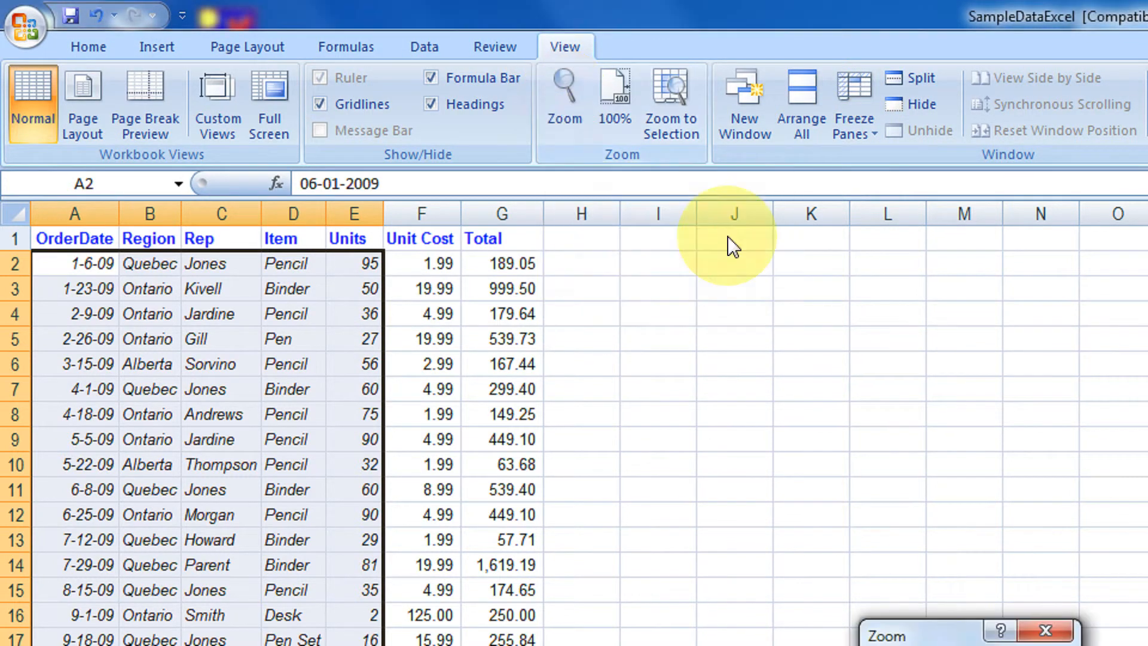
{"action": "left_click", "coordinate": [563, 99]}
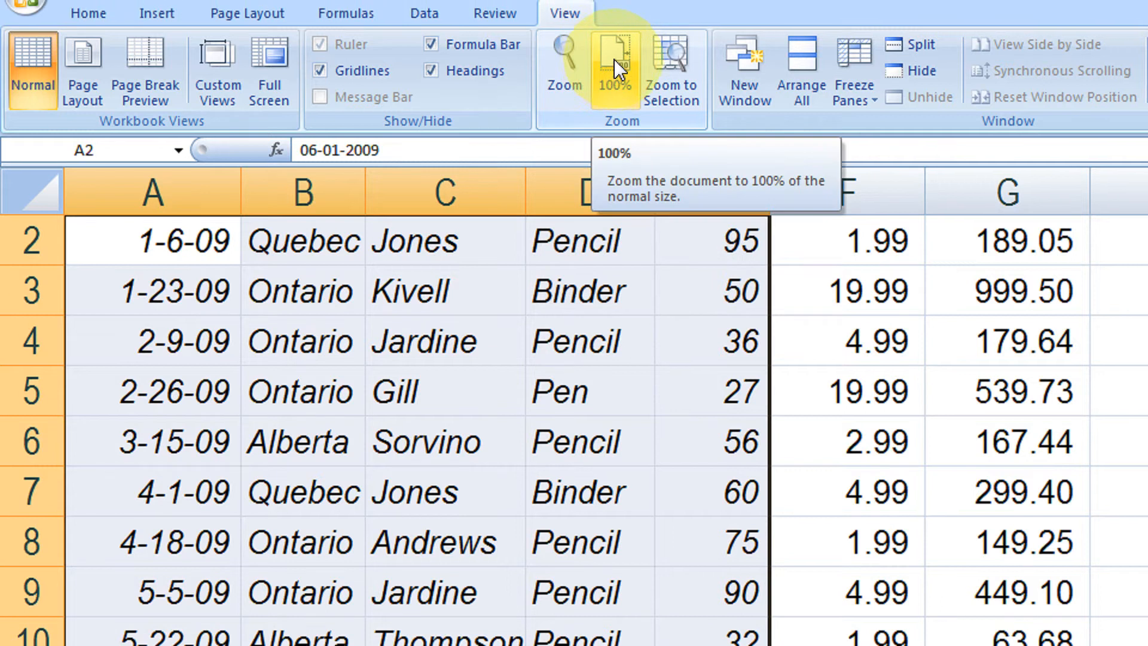
Set the sheet zoom back to 100%
{"action": "left_click", "coordinate": [613, 66]}
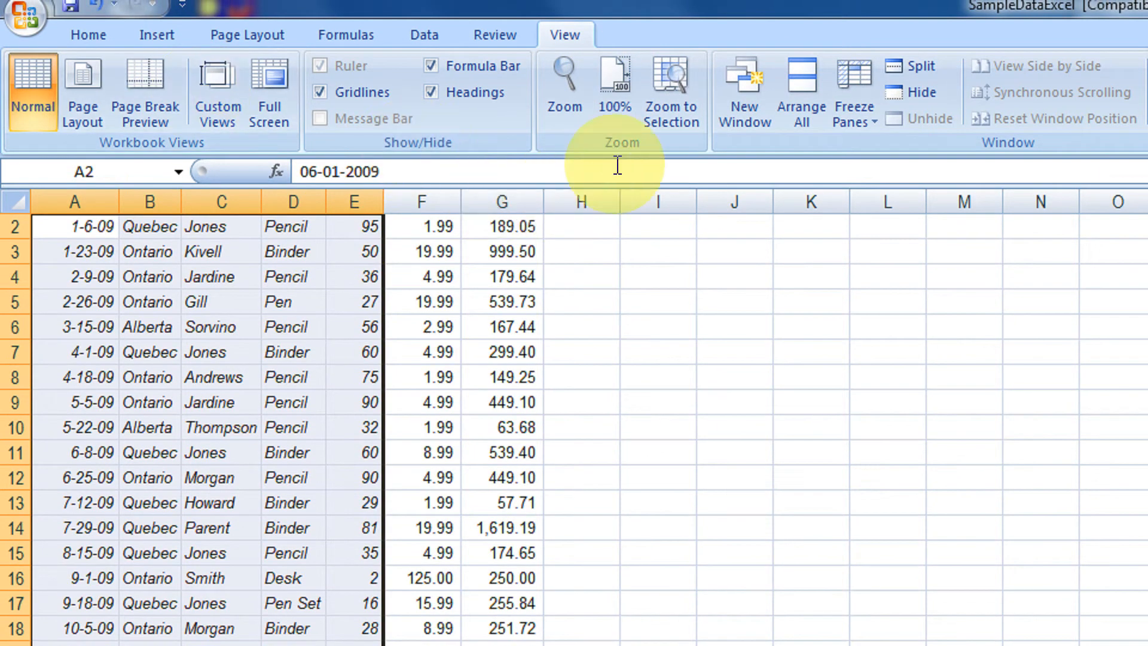
{"action": "mouse_move", "coordinate": [253, 355]}
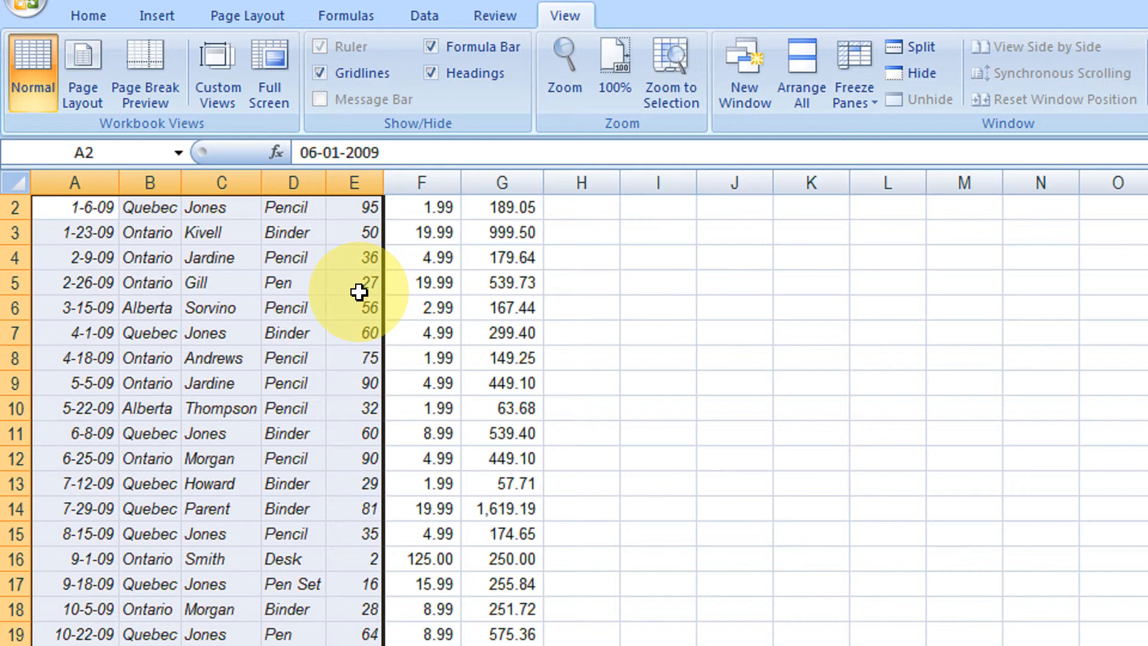
{"action": "mouse_move", "coordinate": [569, 208]}
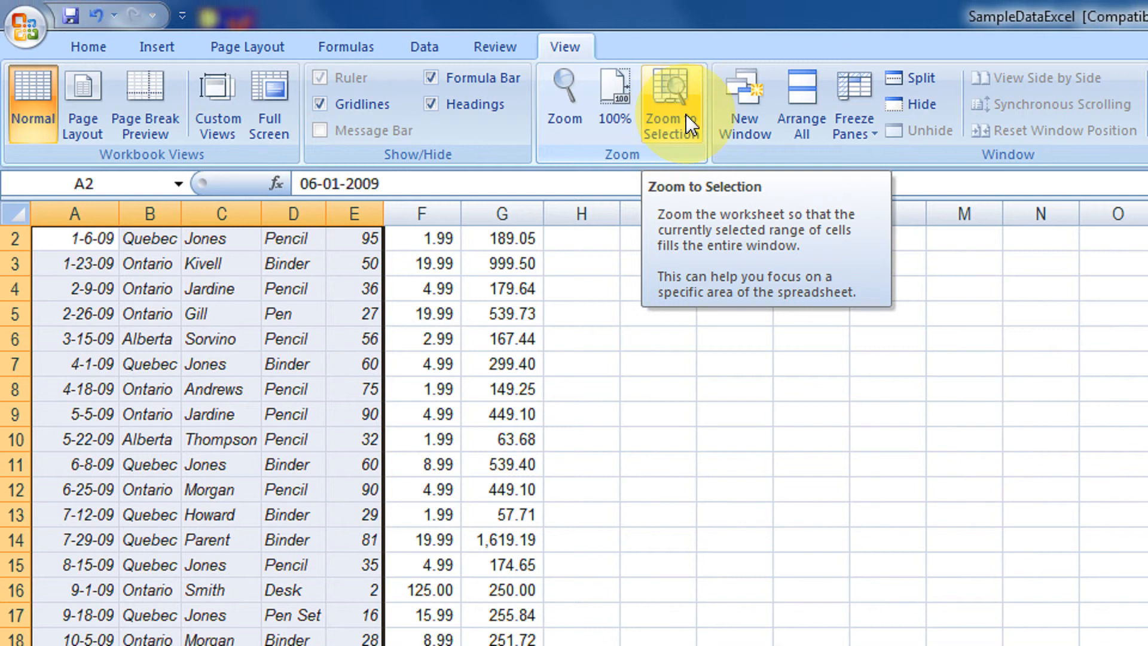
Zoom to Selection so the selected order data fills the window
{"action": "left_click", "coordinate": [670, 102]}
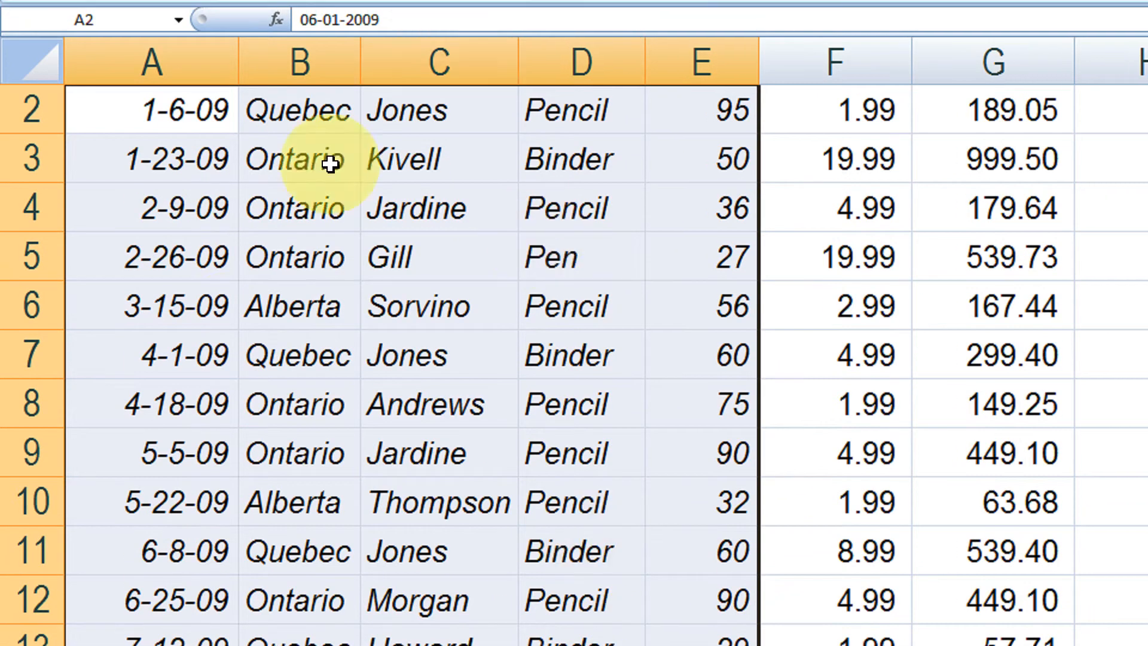
{"action": "scroll", "scroll_direction": "down", "scroll_amount": 3}
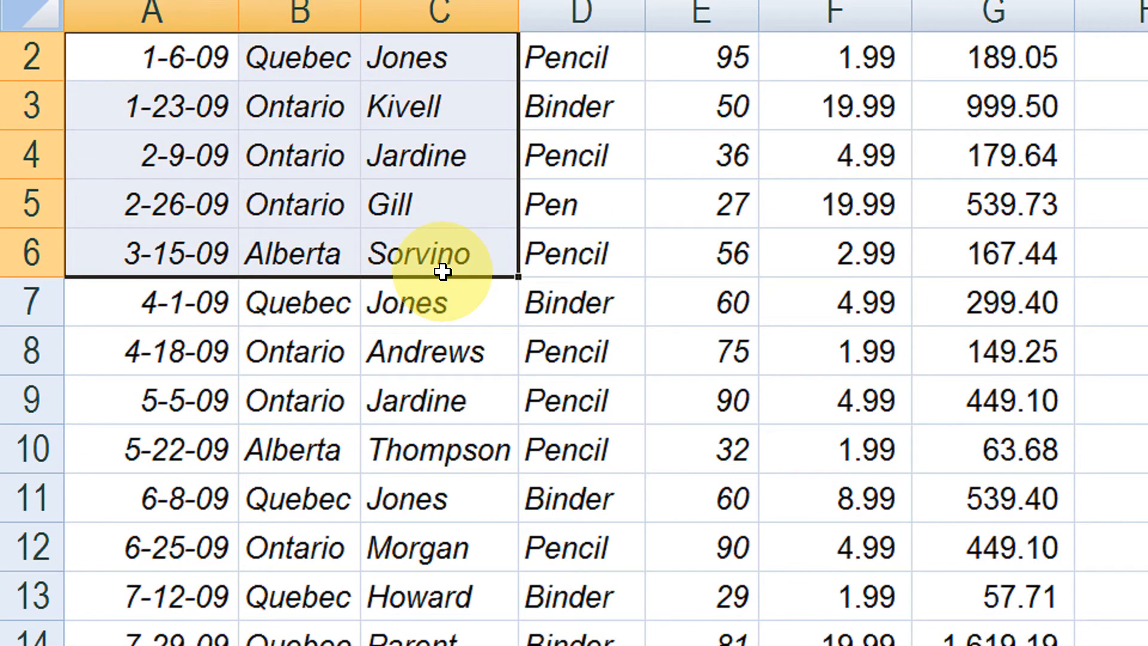
Zoom the small A2:C6 block to fill the window, then minimize Excel
{"action": "left_click", "coordinate": [669, 33]}
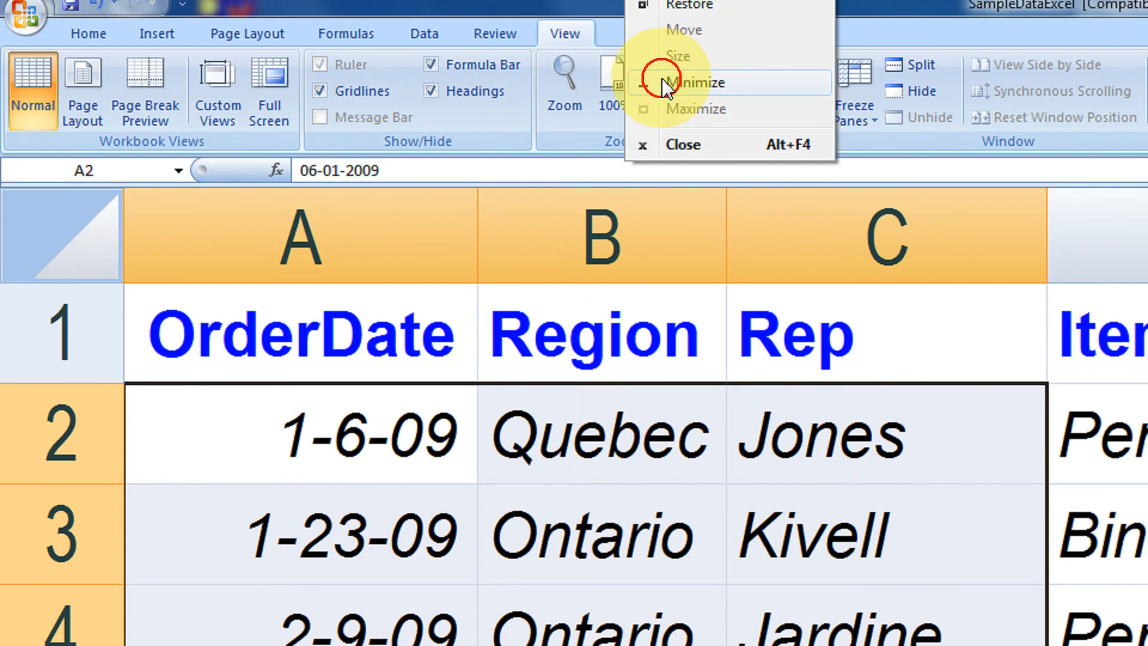
{"action": "left_click", "coordinate": [695, 83]}
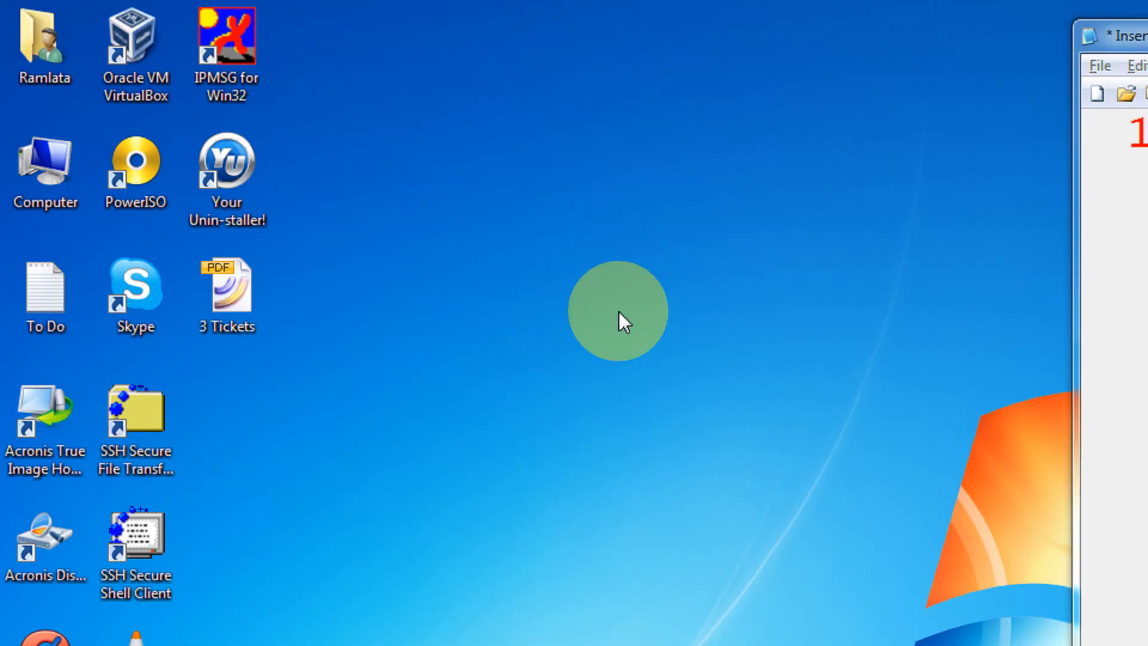